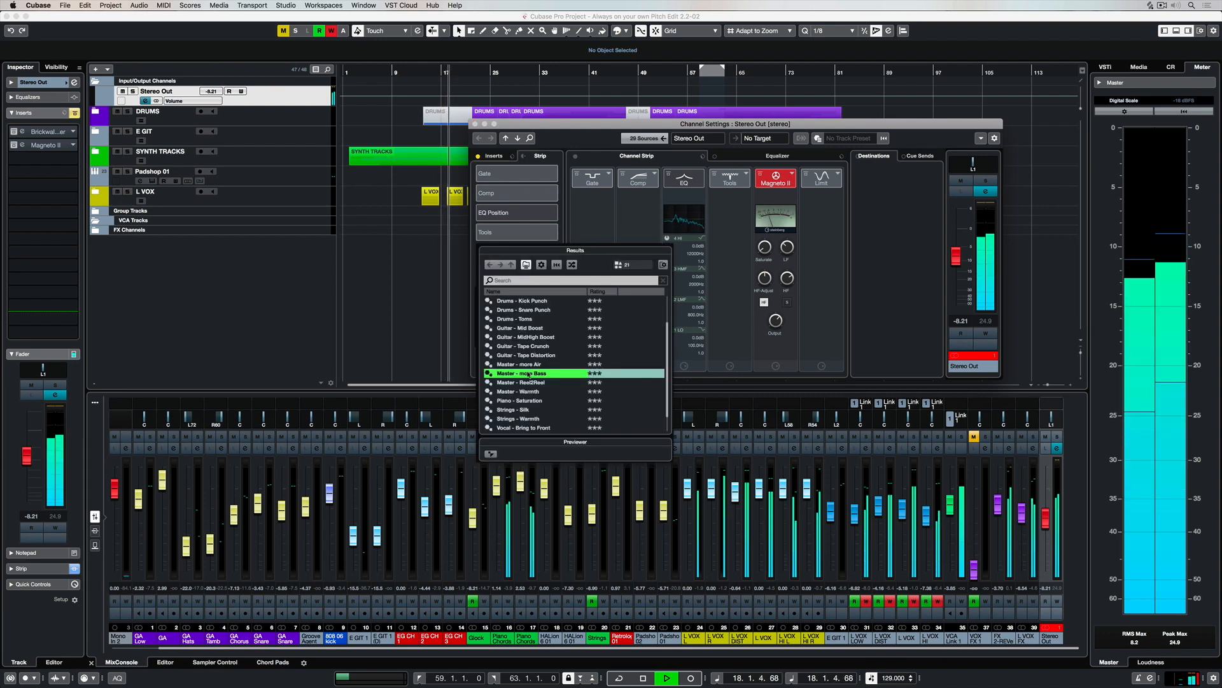
- Set the Stereo Out strip's Sat module back to No Effect, removing Magneto II
left_click(518, 364)
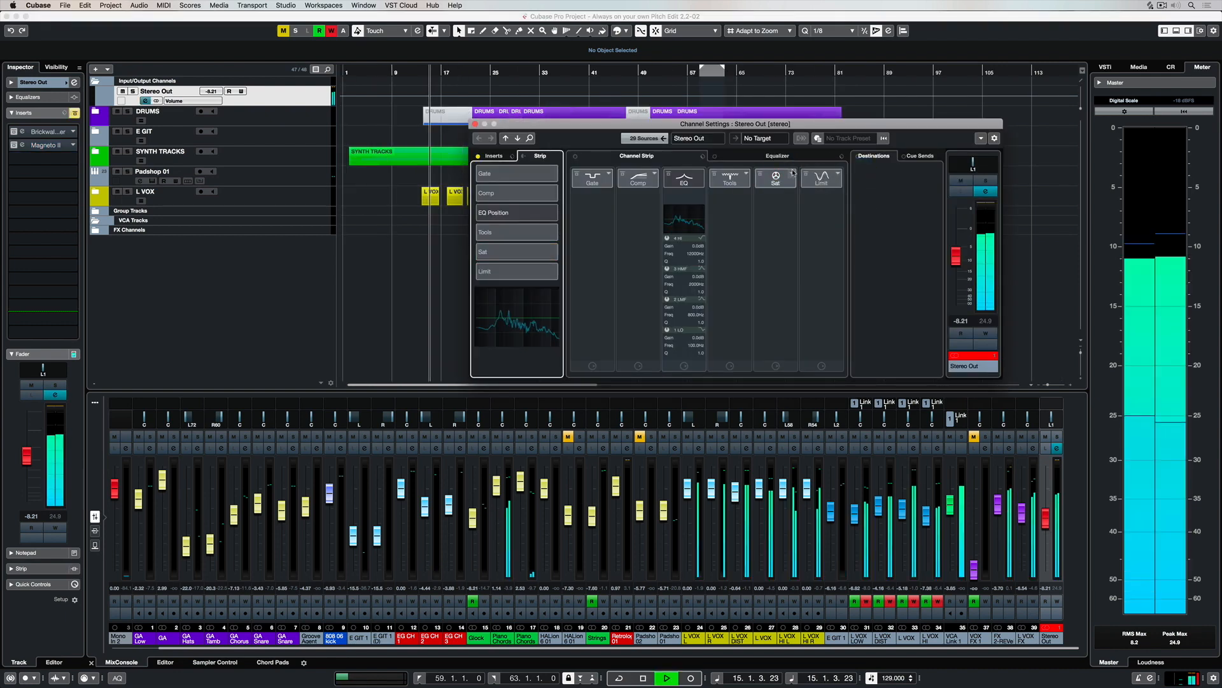
- Load Magneto II as the strip's saturation and apply a Master channel-strip preset
left_click(790, 175)
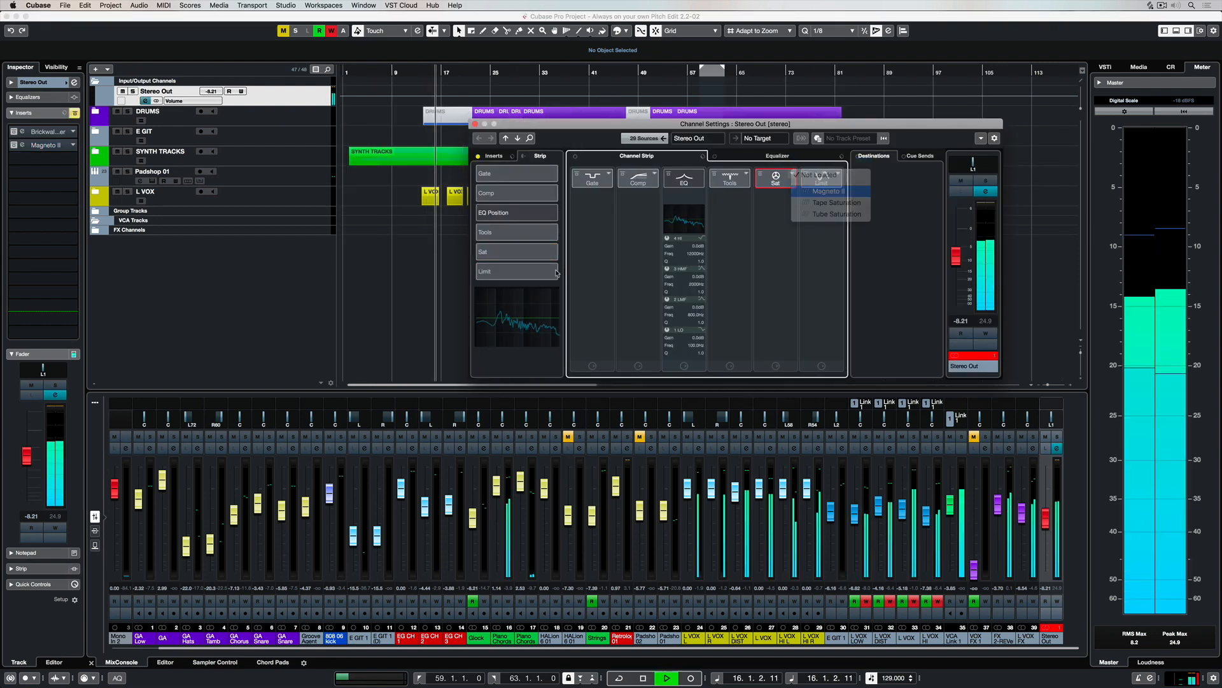
left_click(829, 191)
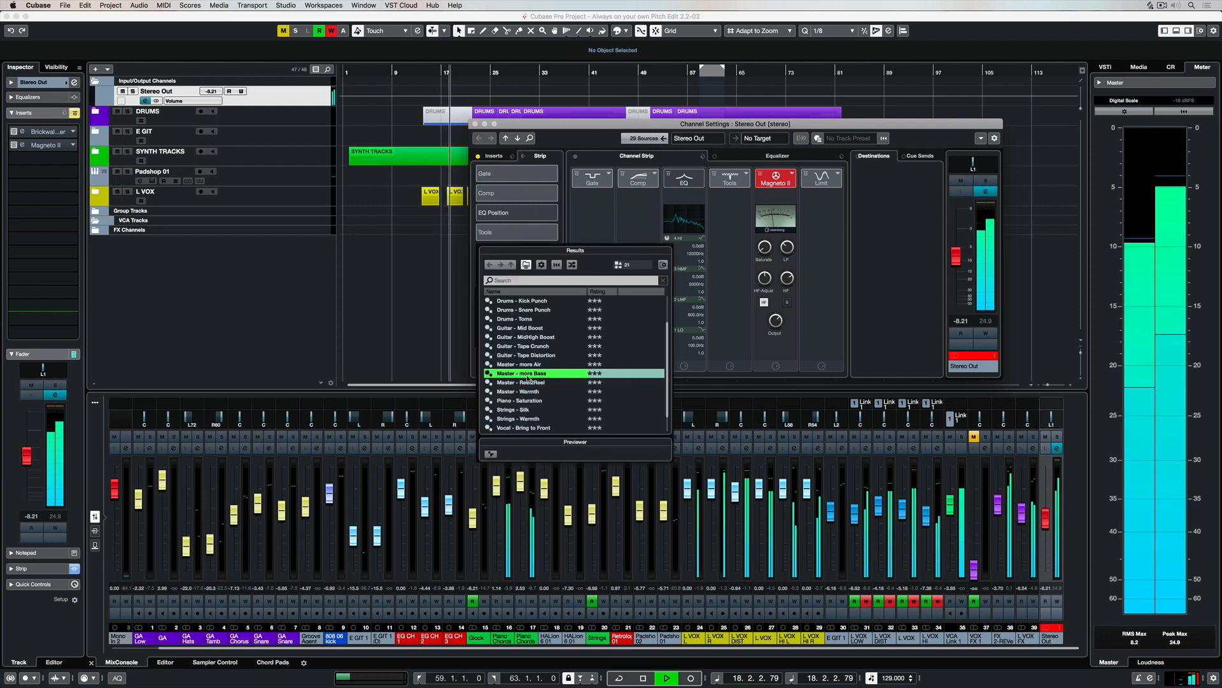
left_click(519, 364)
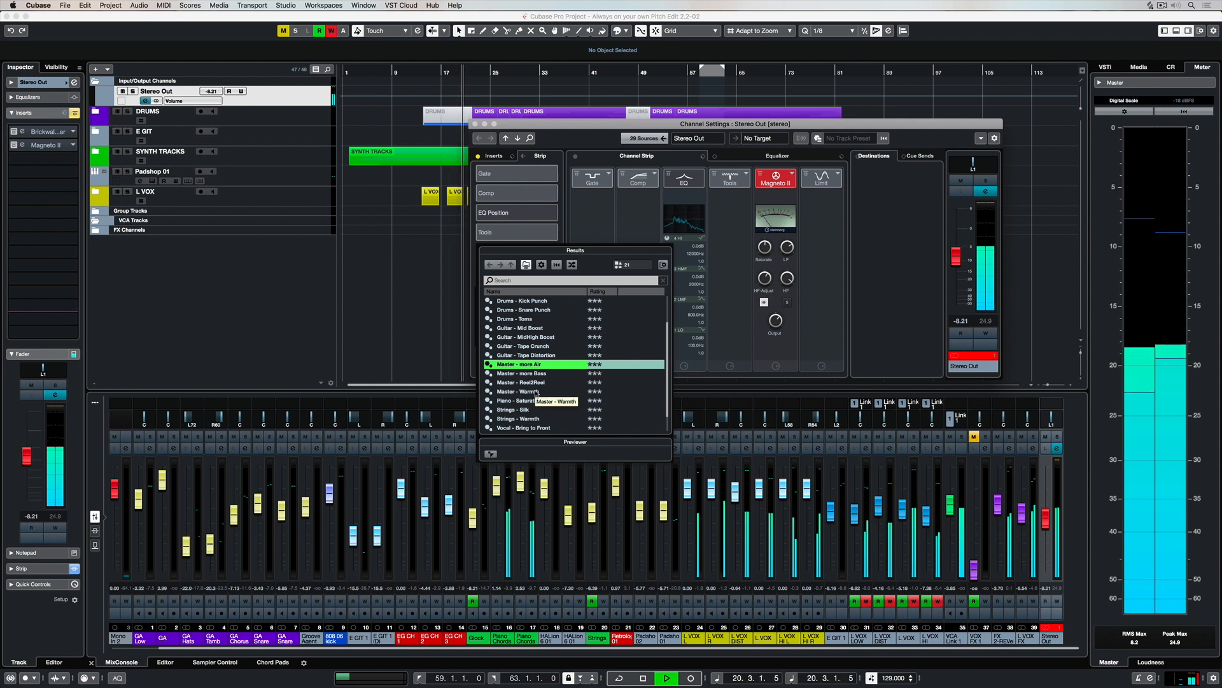
left_click(522, 391)
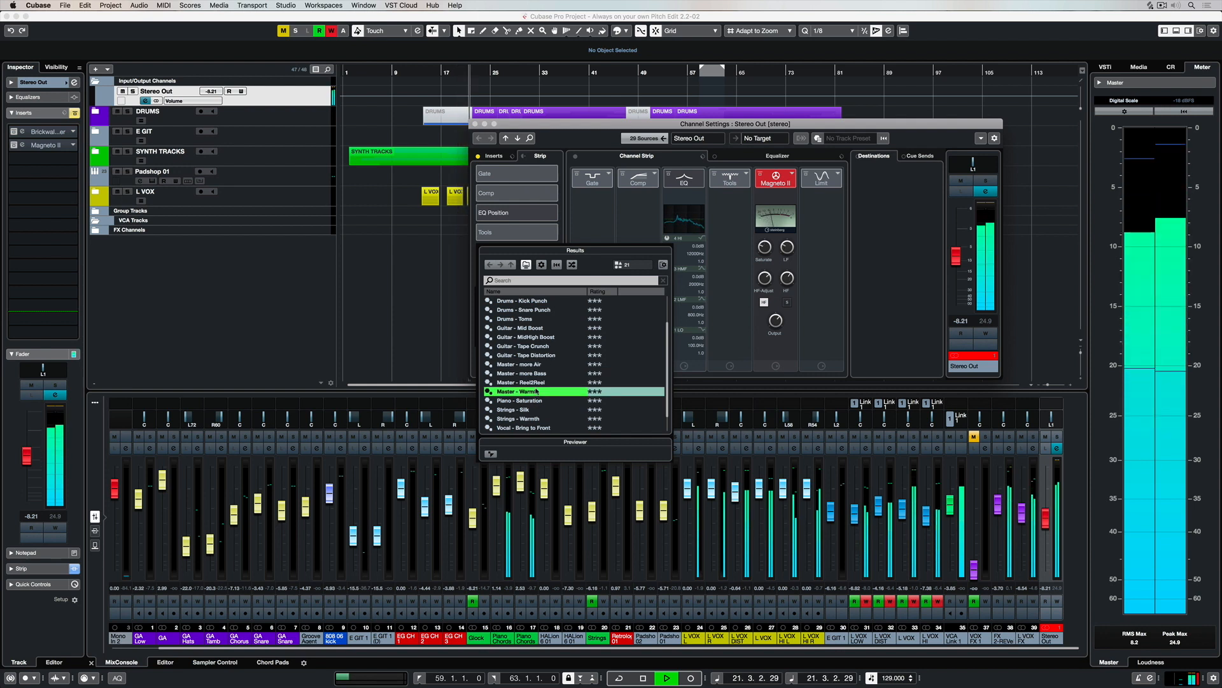
left_click(530, 373)
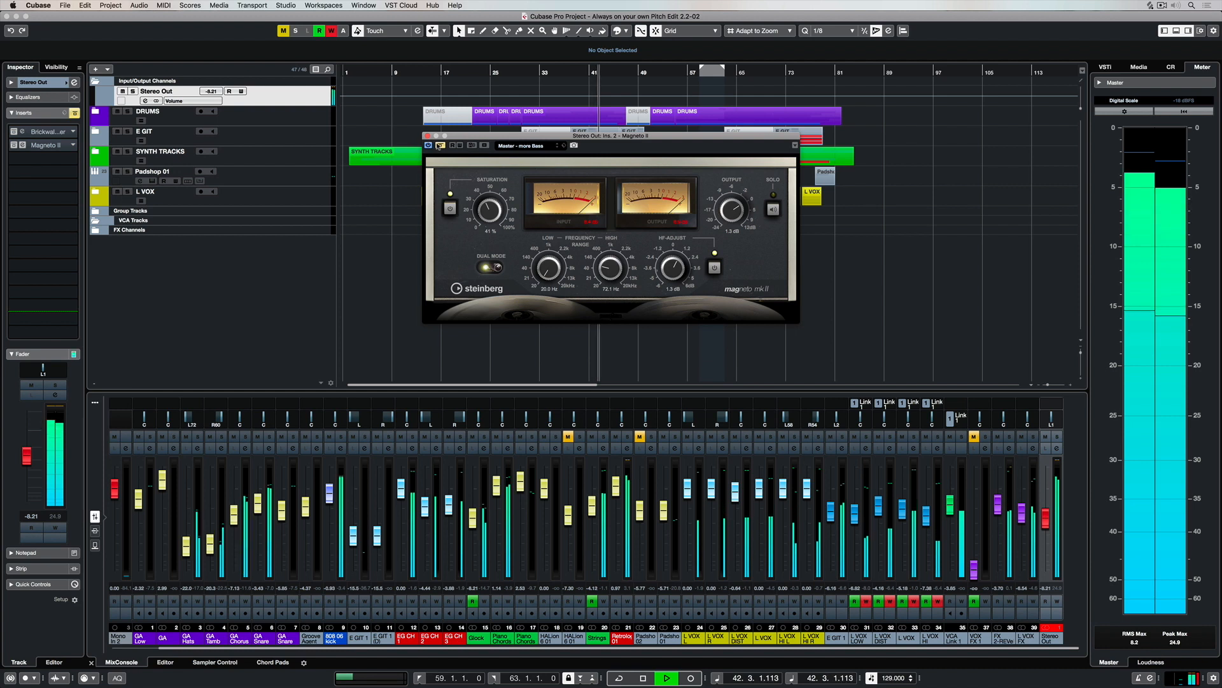
- Widen Magneto II's frequency range up to 20 kHz and cut highs about 5 dB with HF-Adjust
left_click_drag(610, 268, 610, 257)
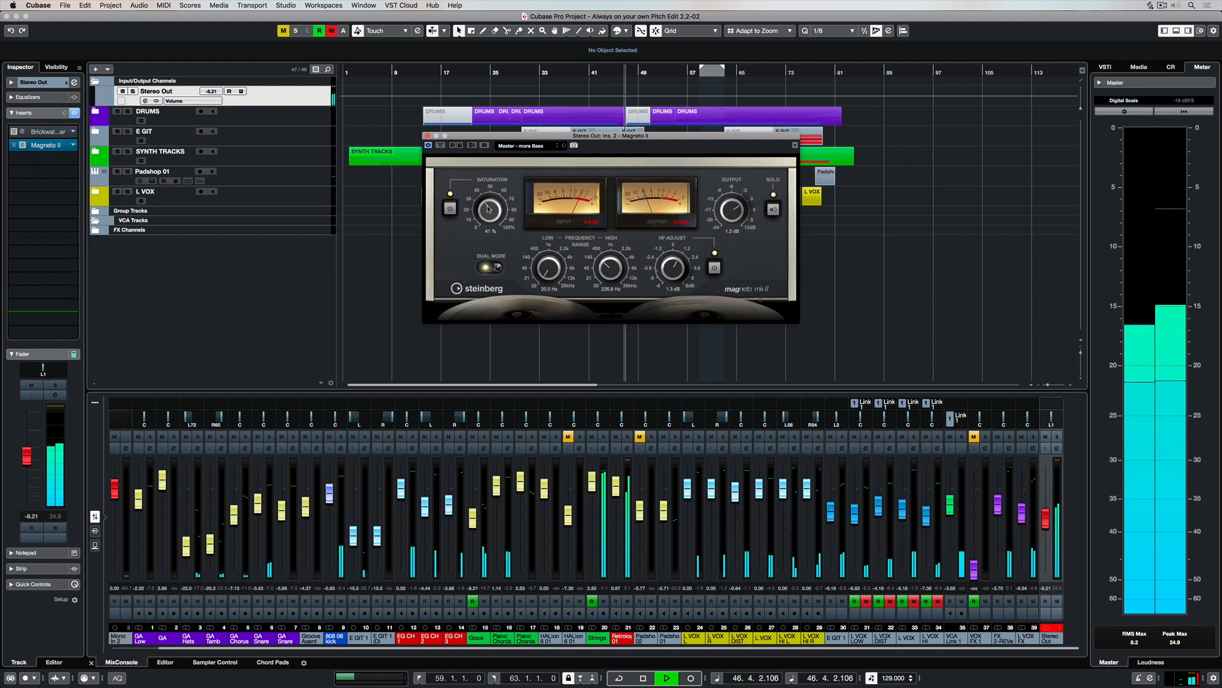
left_click_drag(488, 206, 489, 194)
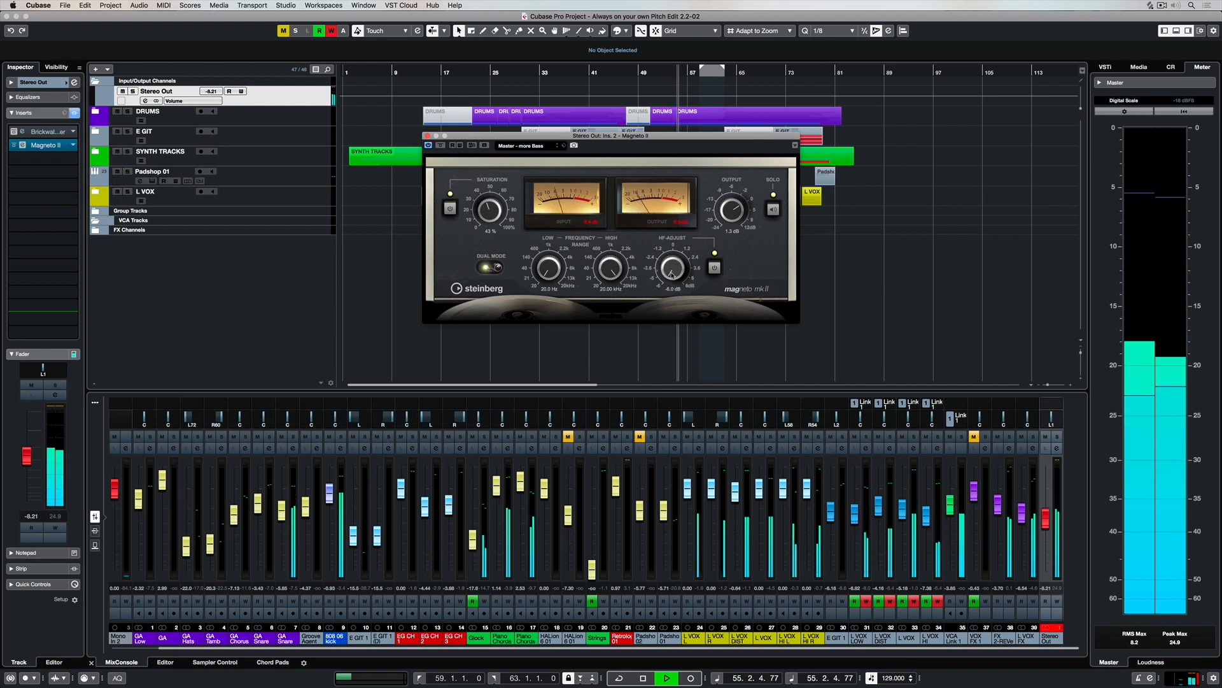
left_click_drag(671, 268, 674, 261)
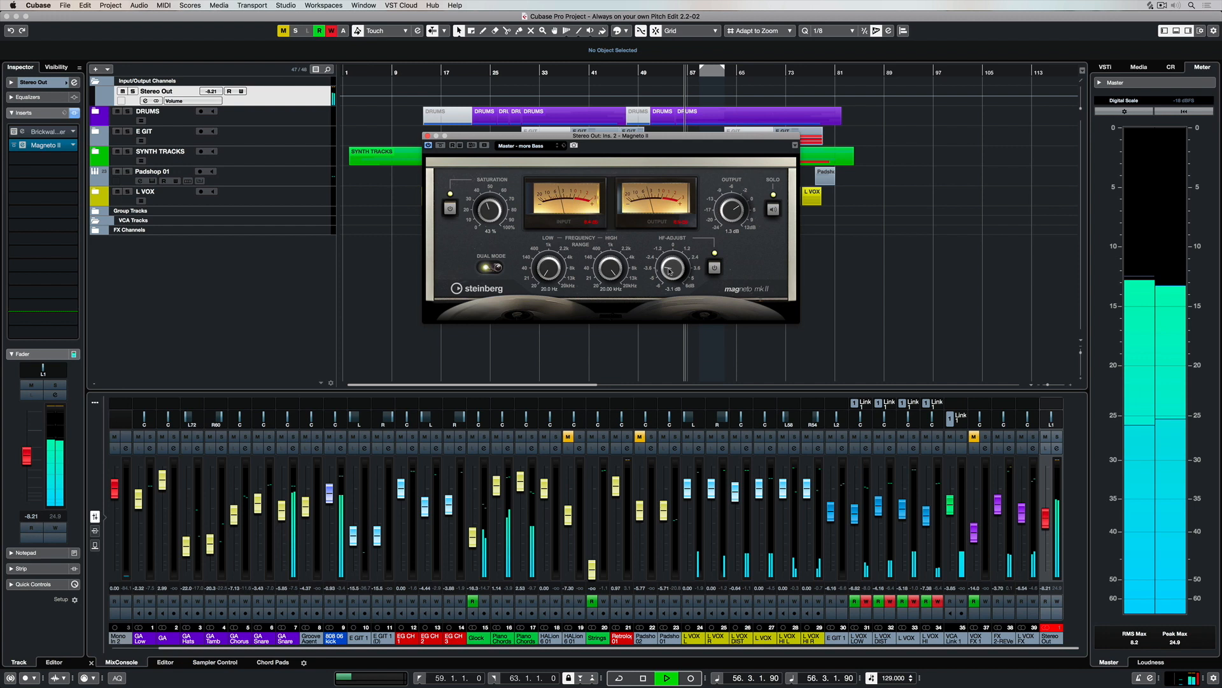